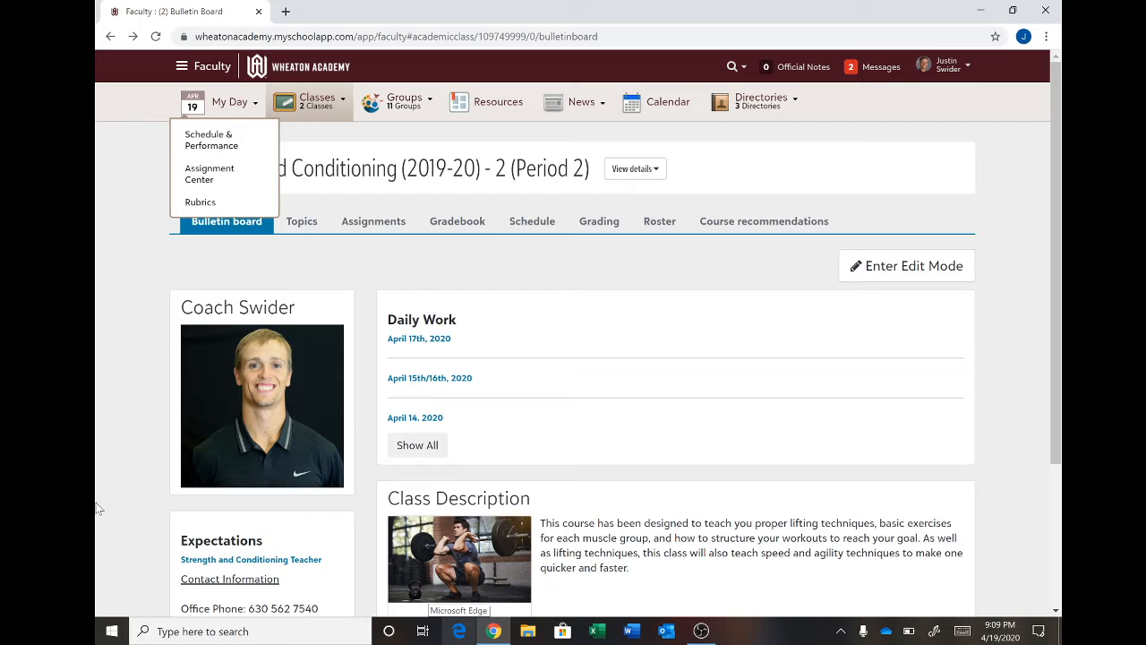
pyautogui.moveTo(139, 294)
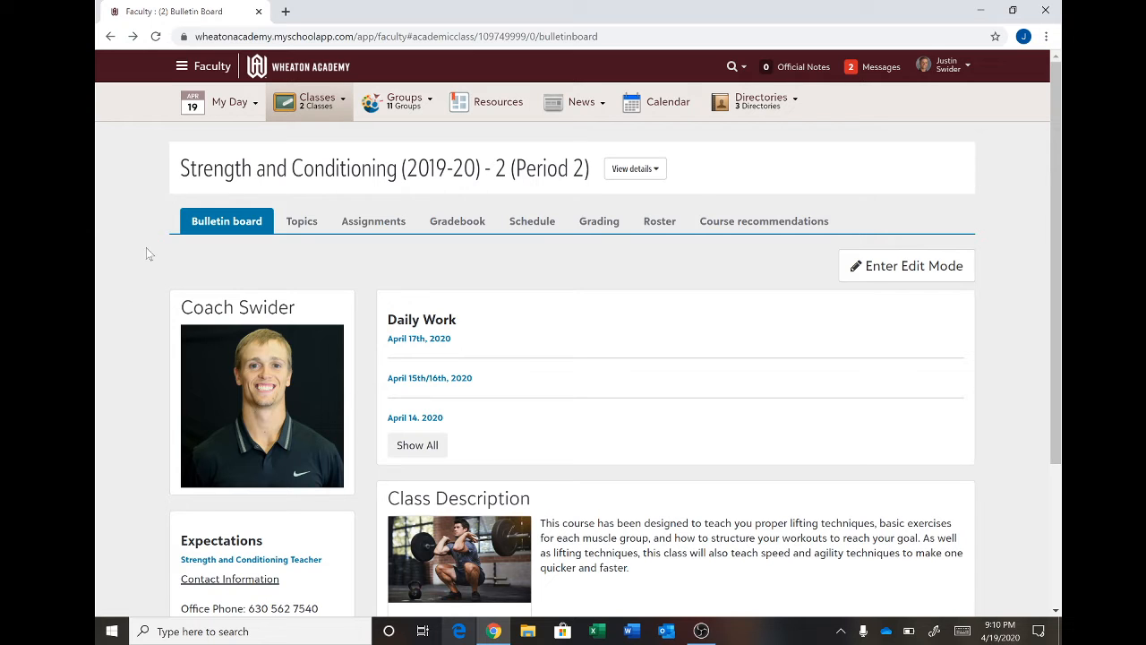
# Step: Show the class assignments list and scroll to the Daily Work April 20th workout
pyautogui.click(372, 223)
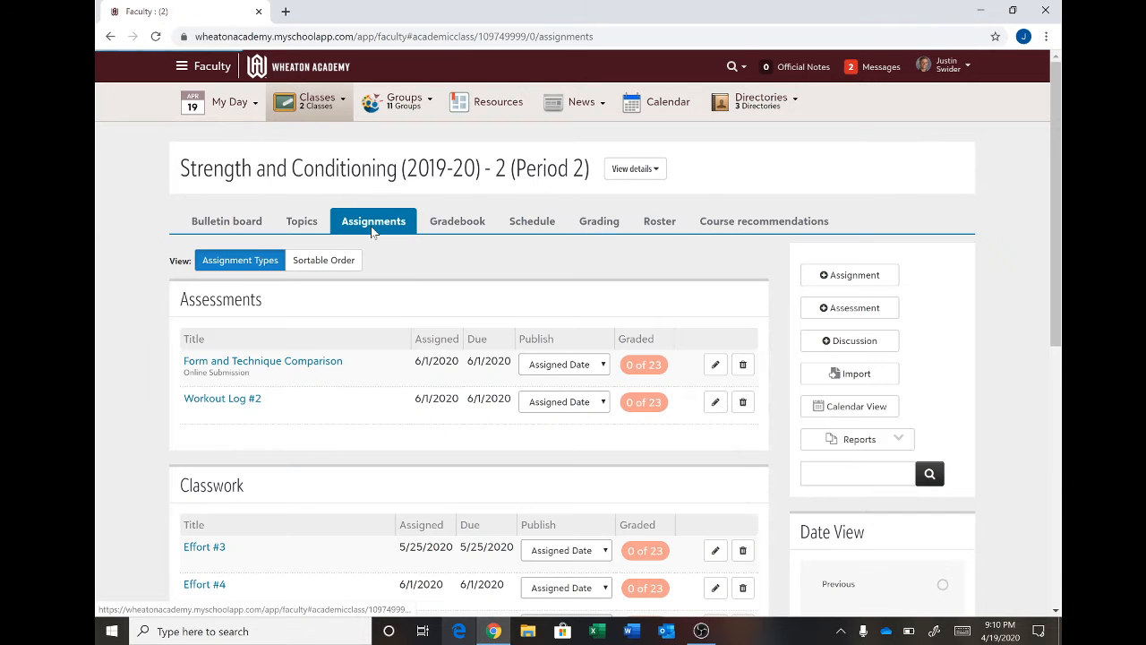
pyautogui.scroll(-3)
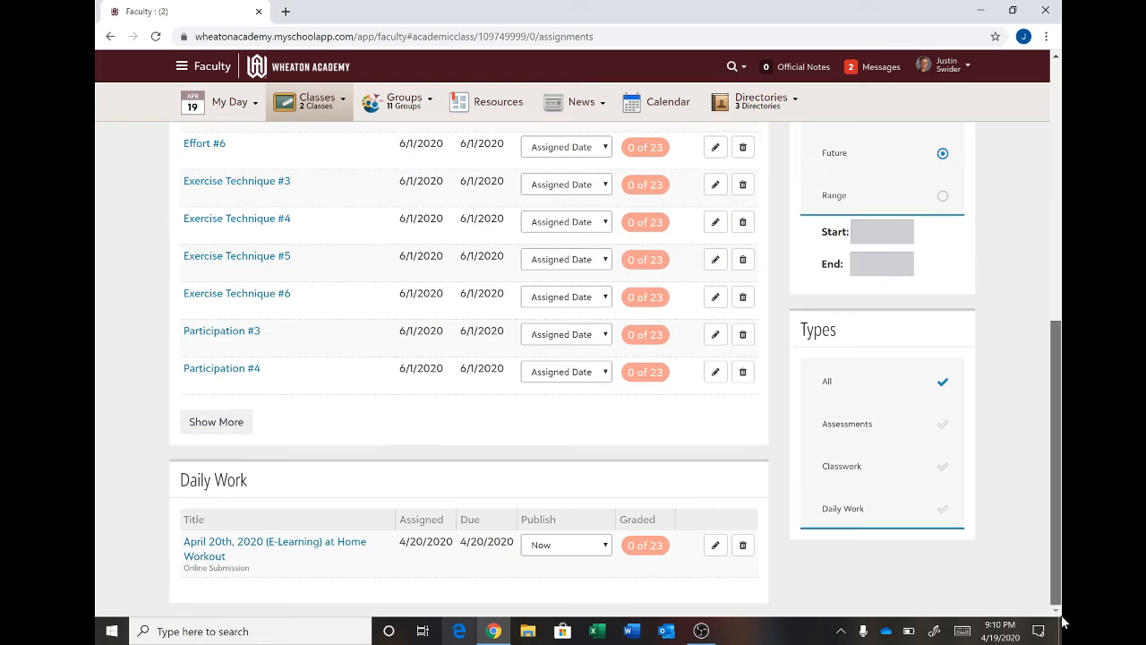
pyautogui.moveTo(255, 546)
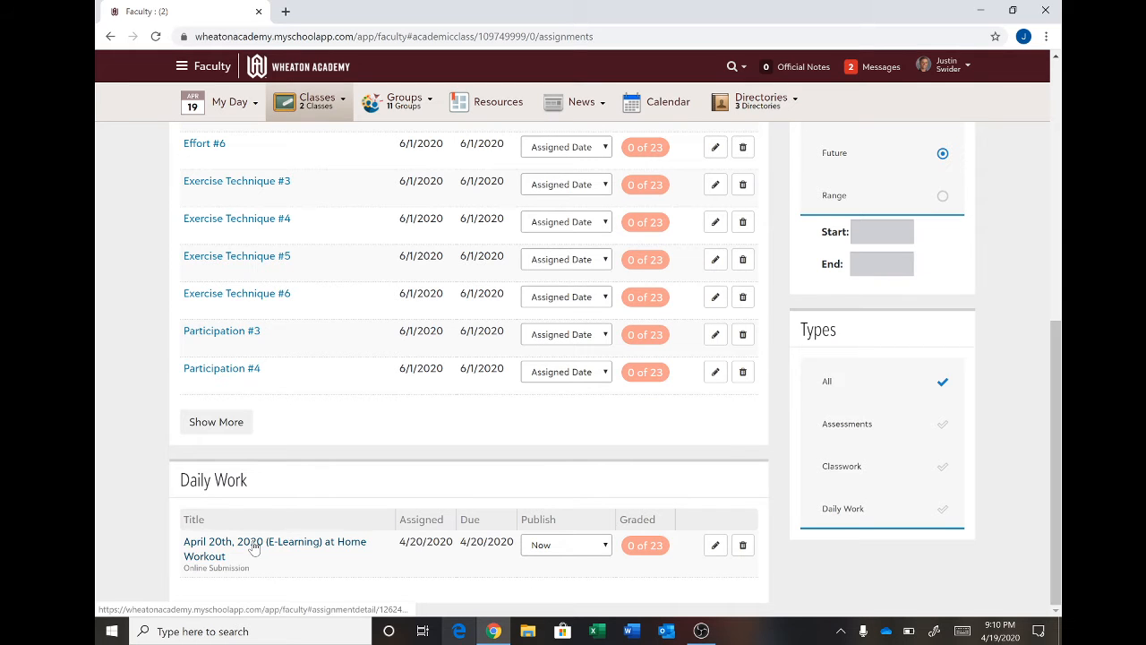
# Step: View the April 20th, 2020 (E-Learning) at Home Workout details, scrolling through warm-up, workout and cool down
pyautogui.click(276, 548)
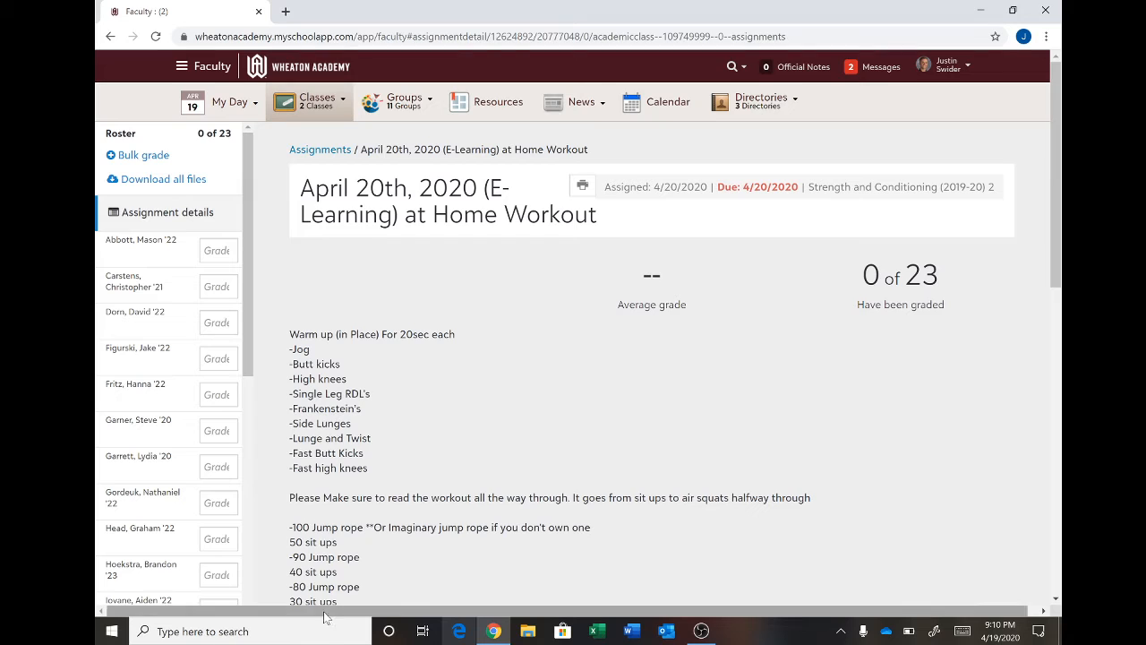
pyautogui.moveTo(390, 430)
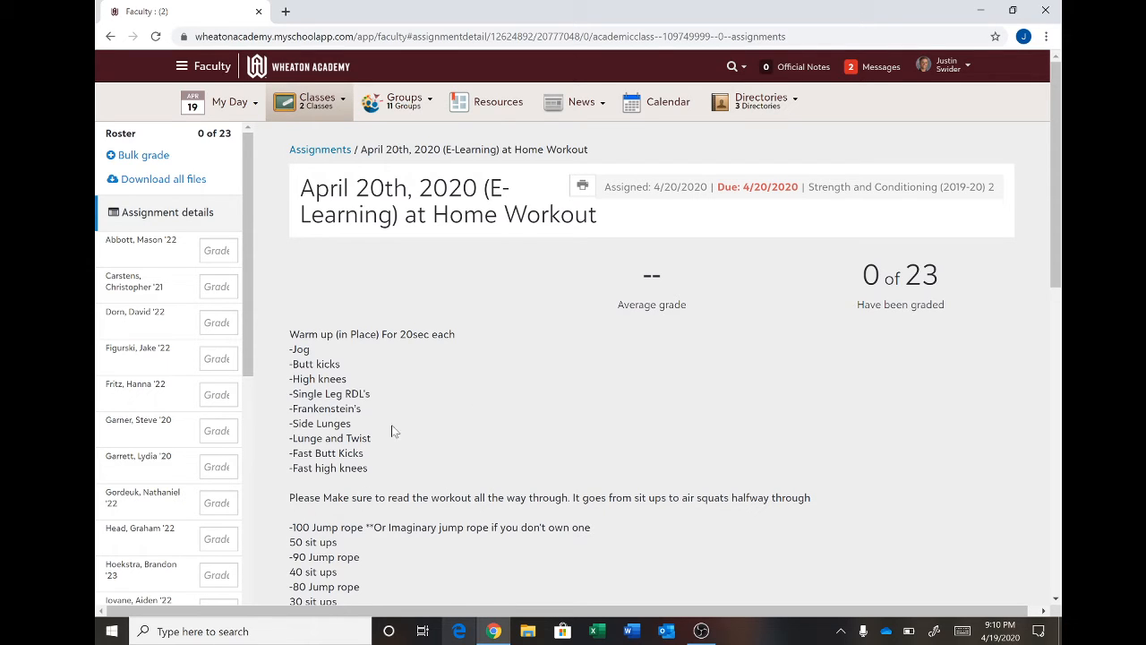
pyautogui.moveTo(376, 387)
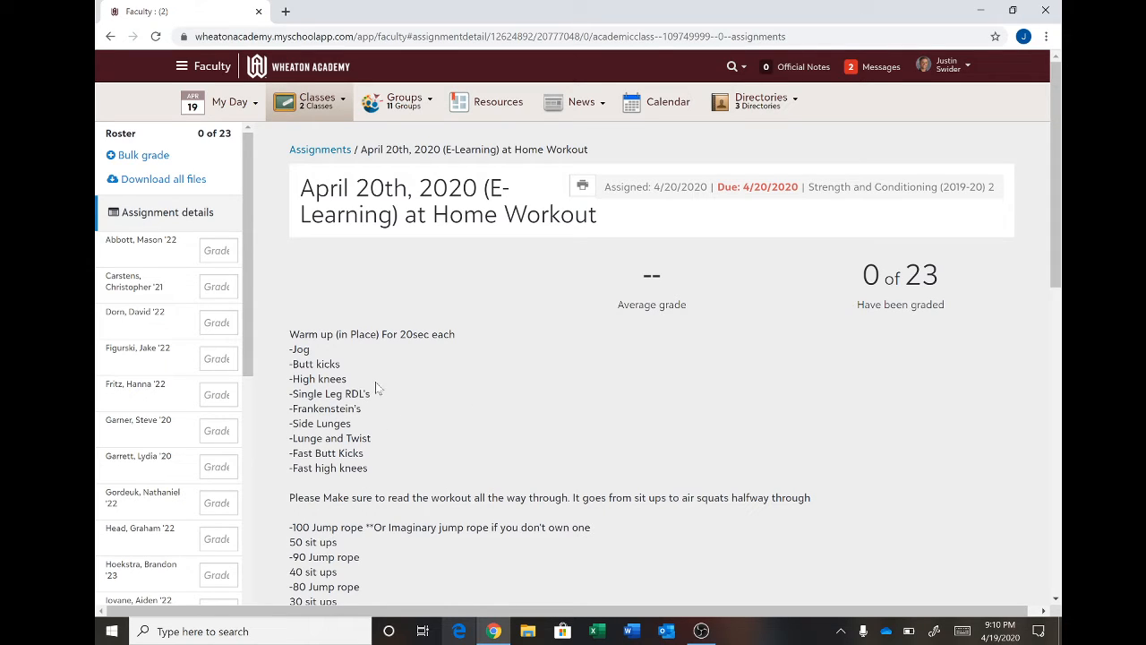
pyautogui.scroll(-3)
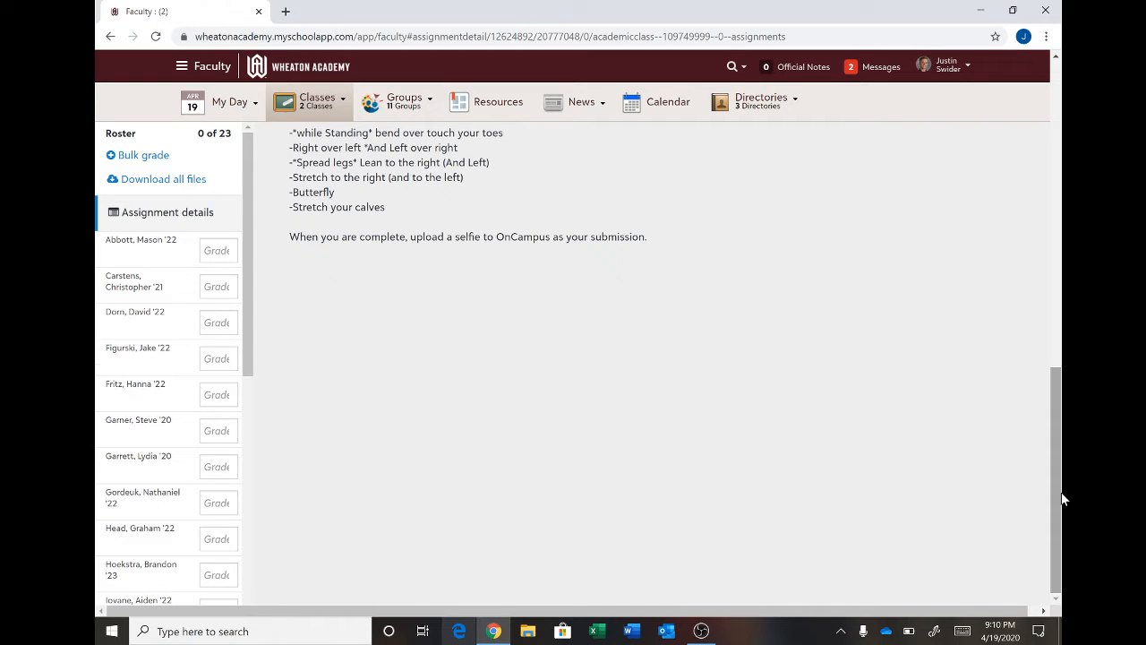
pyautogui.scroll(3)
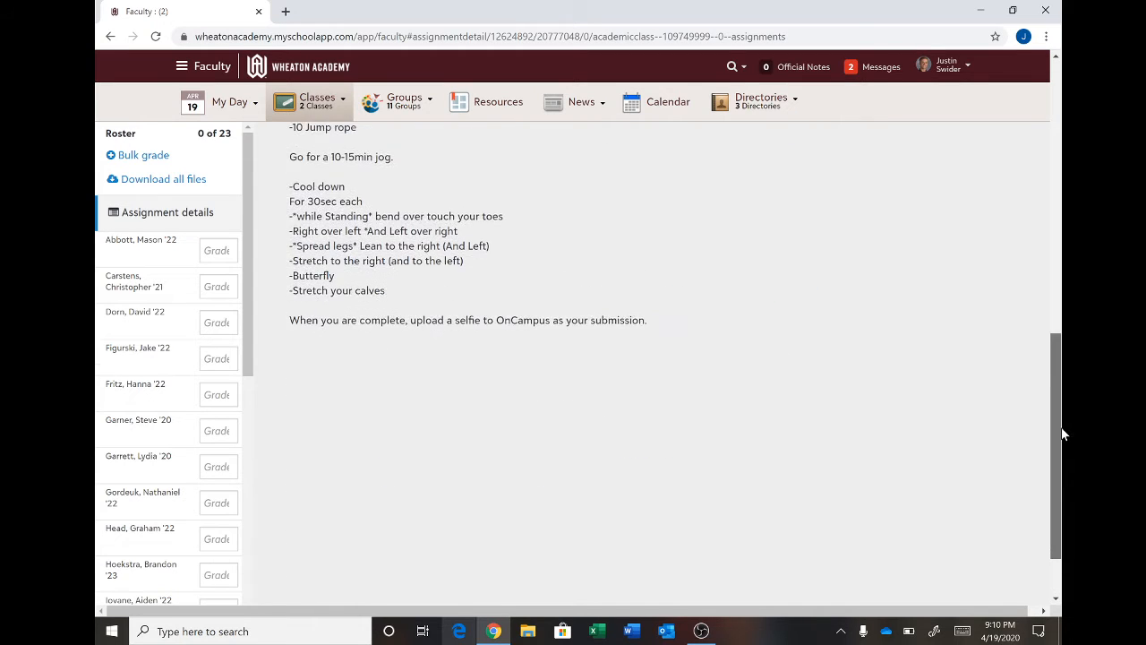
pyautogui.scroll(3)
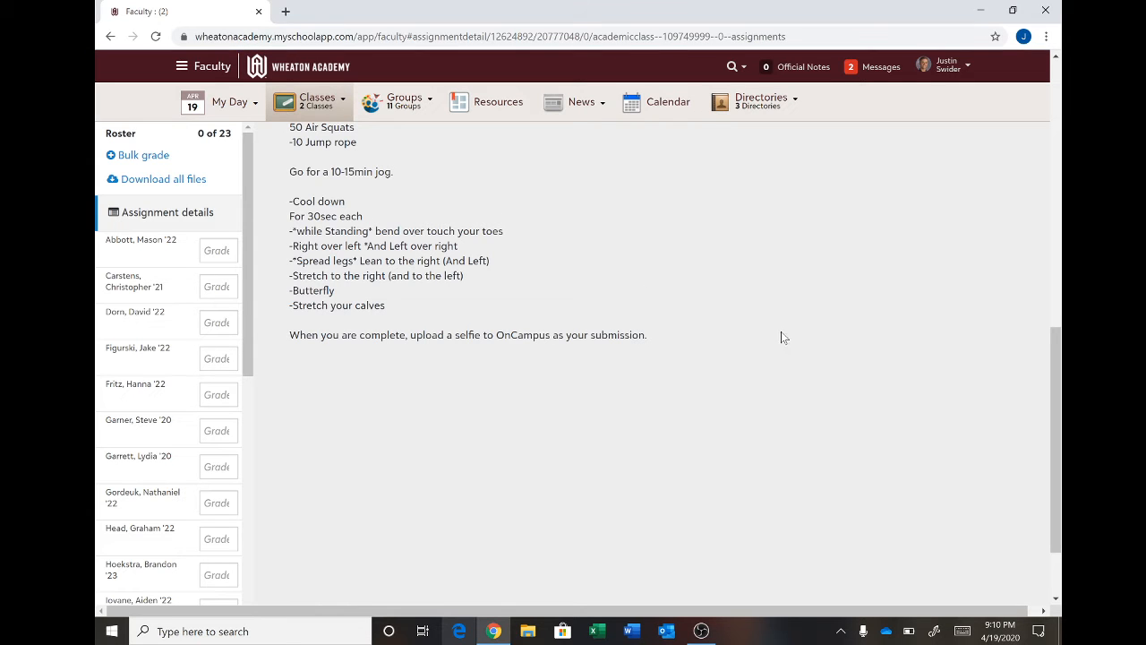
pyautogui.scroll(3)
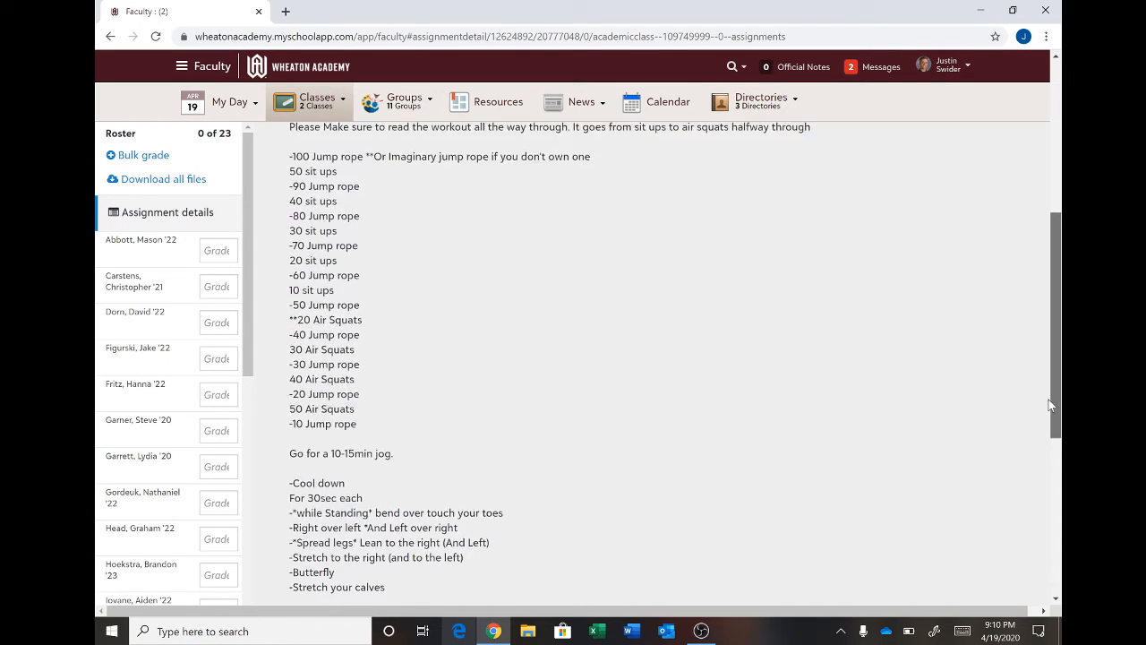
pyautogui.scroll(3)
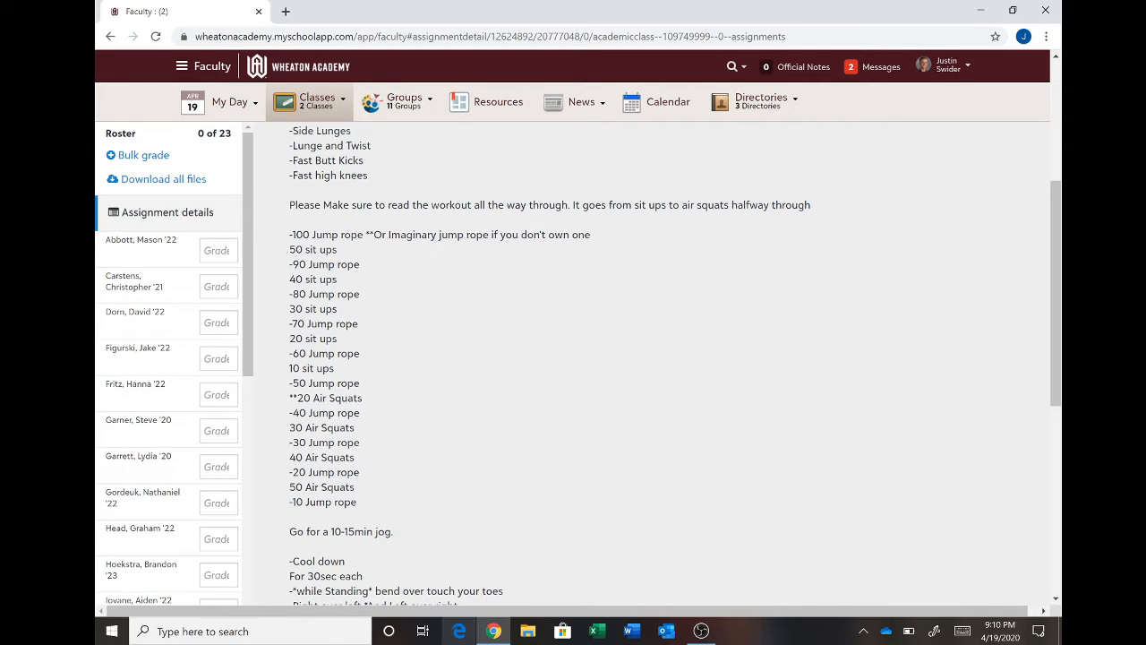
pyautogui.moveTo(666, 269)
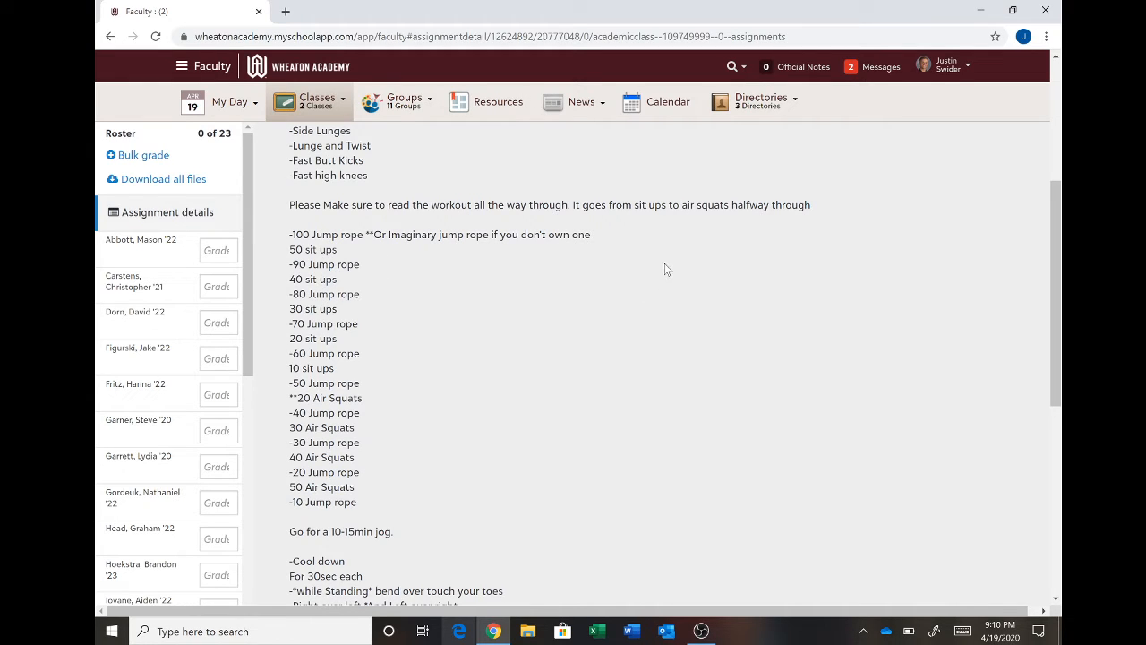
pyautogui.moveTo(492, 207)
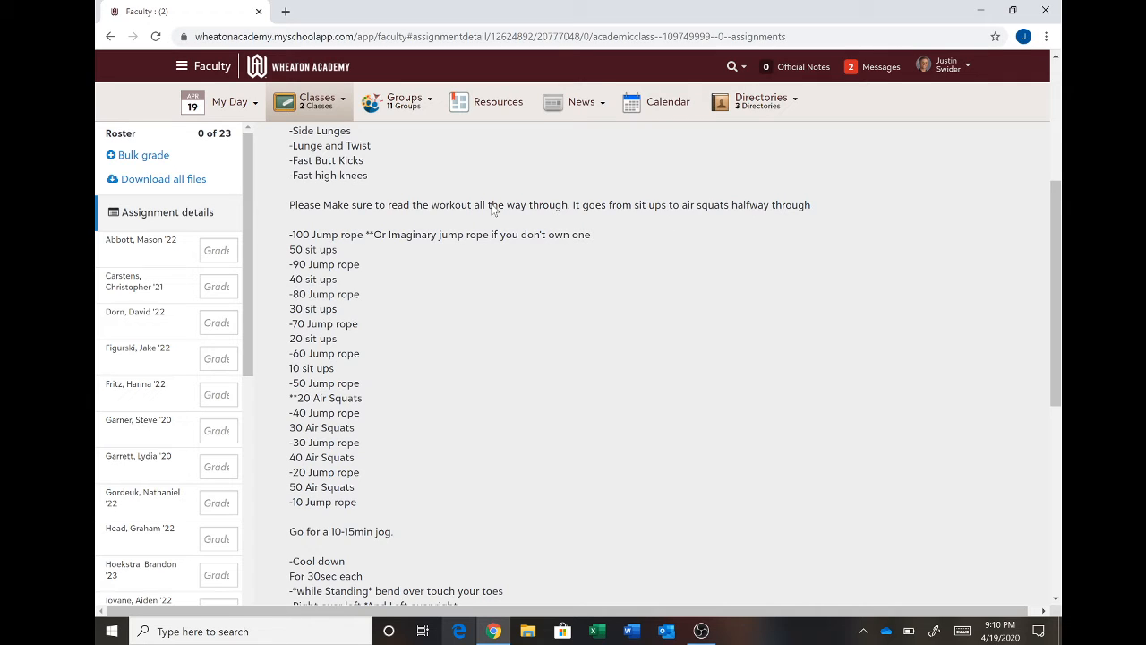
pyautogui.moveTo(505, 348)
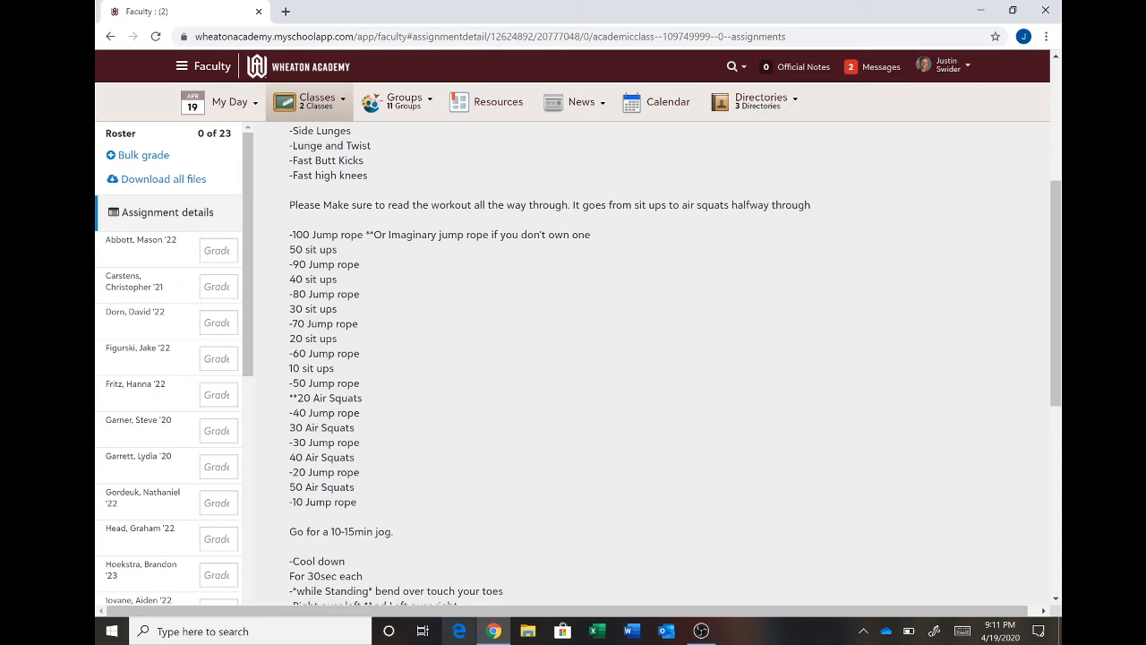
pyautogui.moveTo(365, 487)
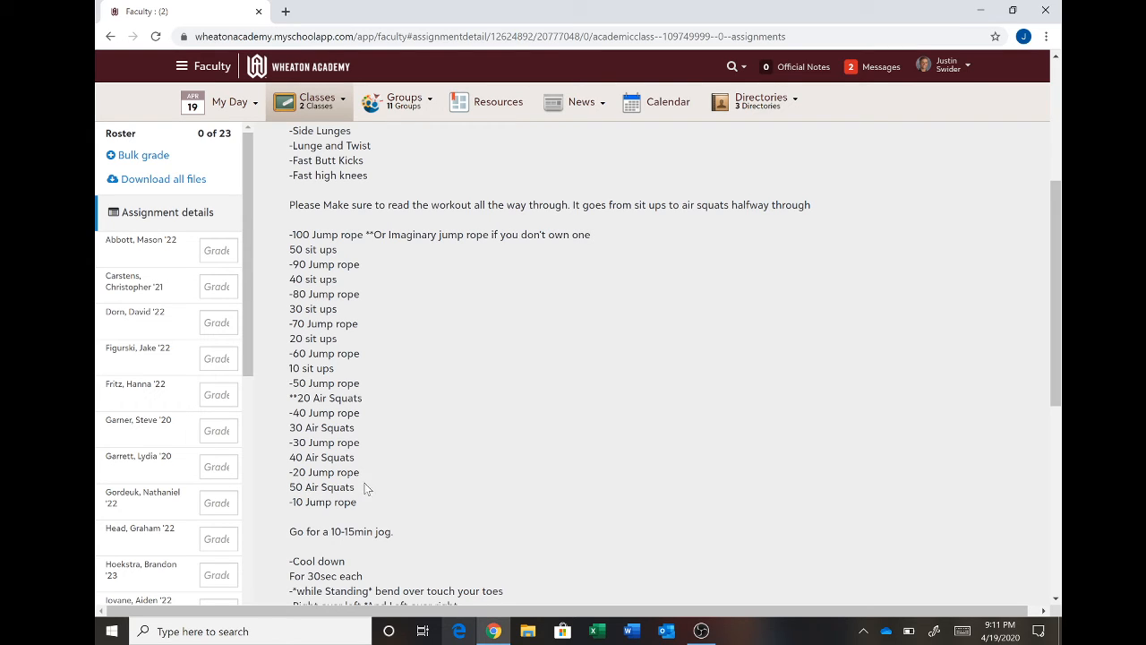
pyautogui.moveTo(383, 523)
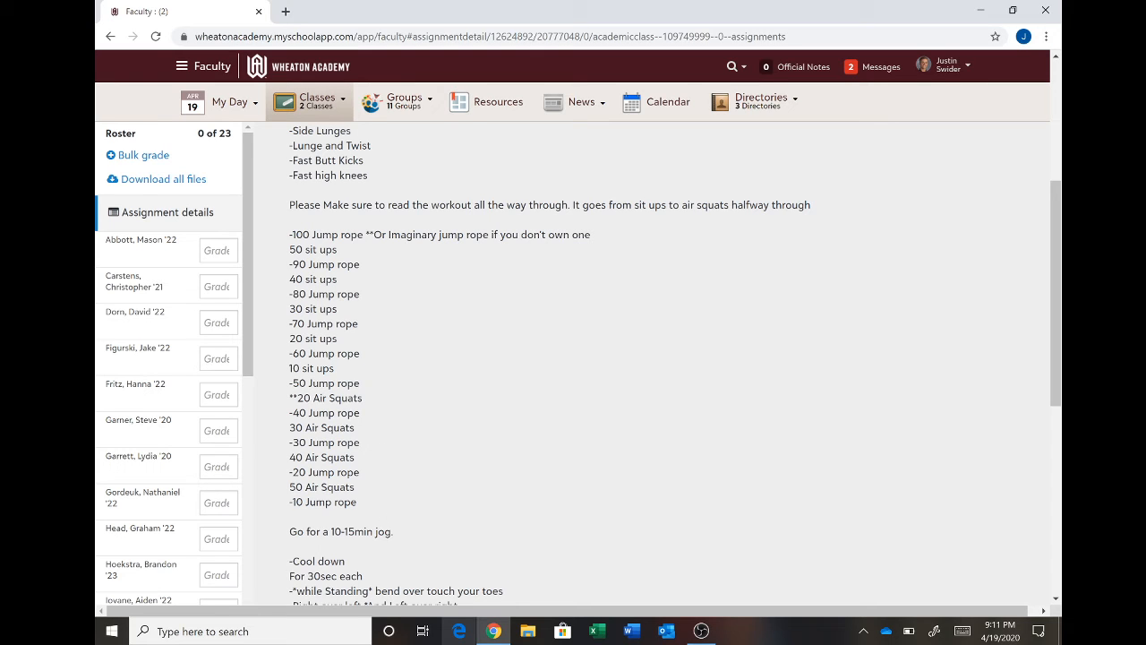
pyautogui.moveTo(287, 359)
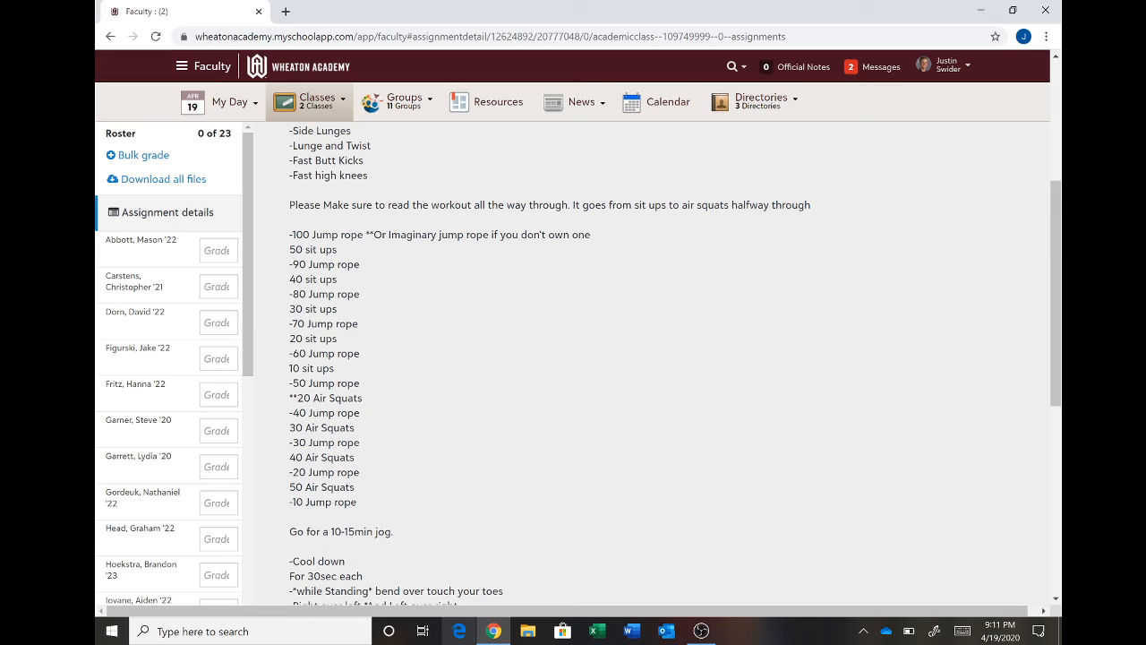
pyautogui.moveTo(283, 405)
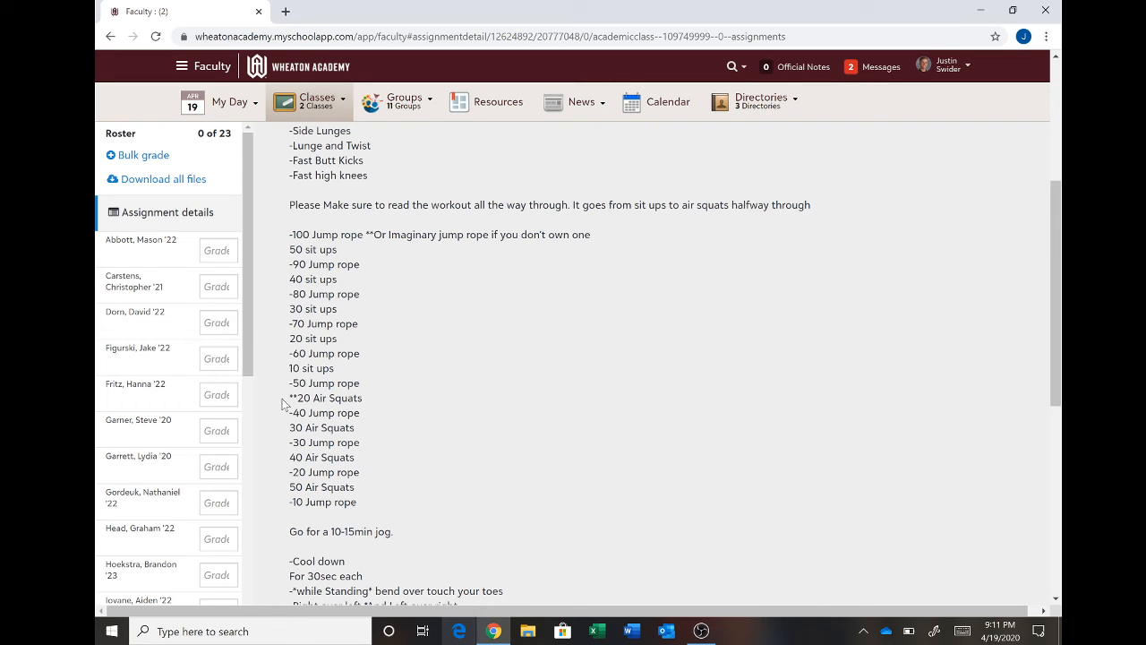
pyautogui.moveTo(329, 502)
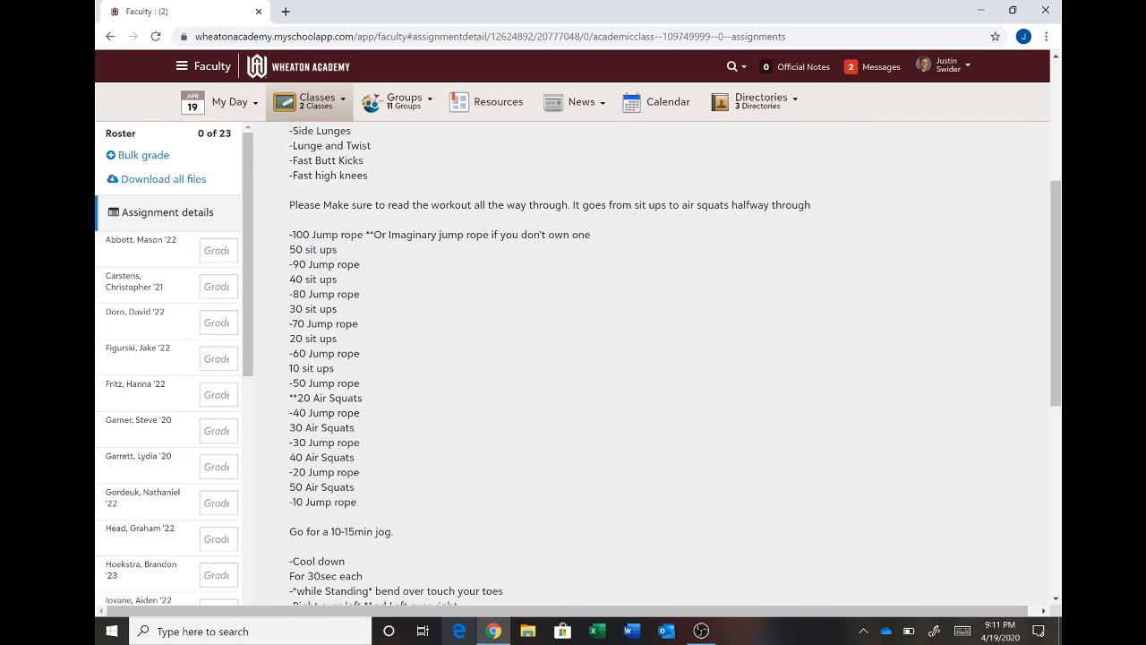
pyautogui.moveTo(279, 272)
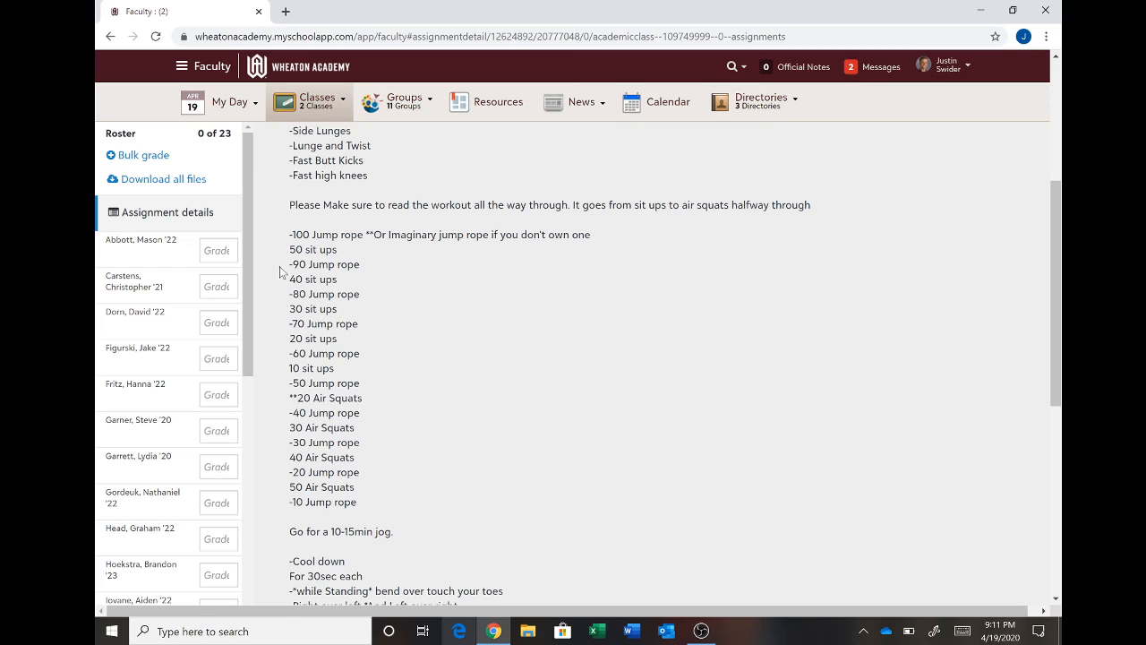
pyautogui.moveTo(369, 441)
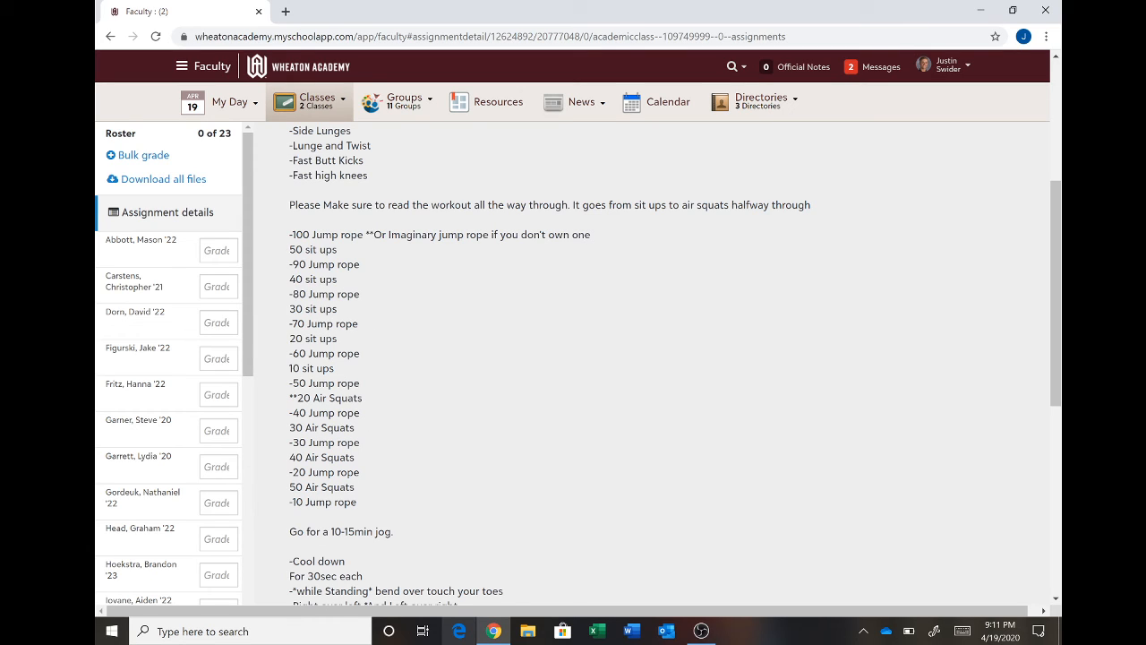
pyautogui.moveTo(366, 362)
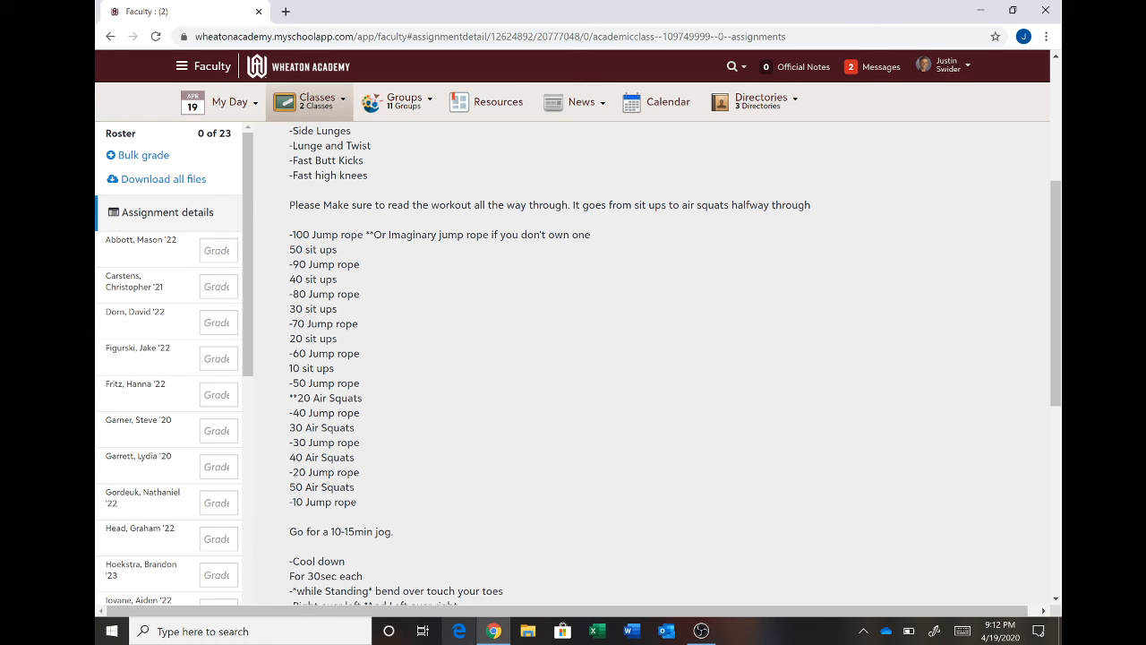
pyautogui.moveTo(391, 458)
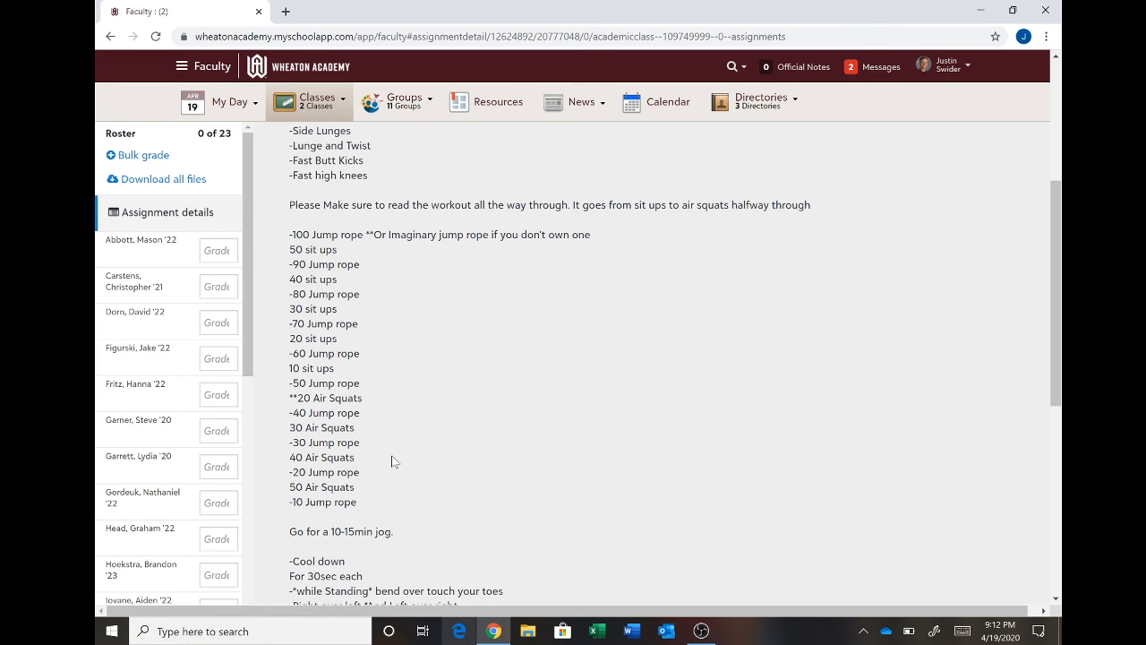
# Step: Scroll to the cool down stretches and the upload-a-selfie submission line
pyautogui.scroll(-3)
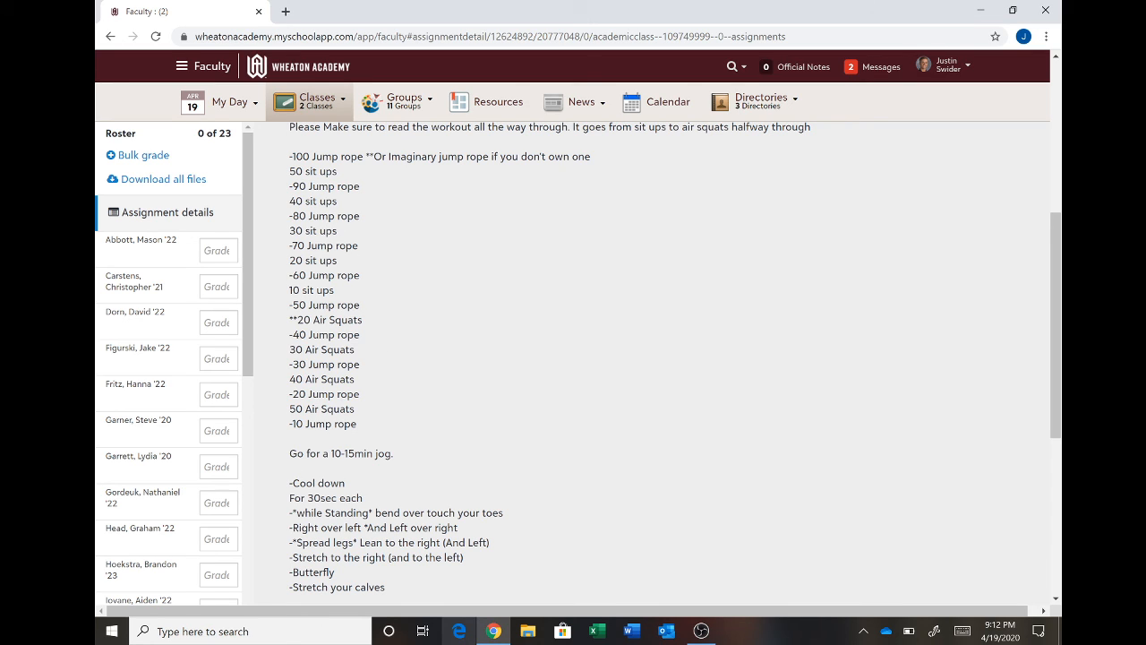
pyautogui.scroll(-3)
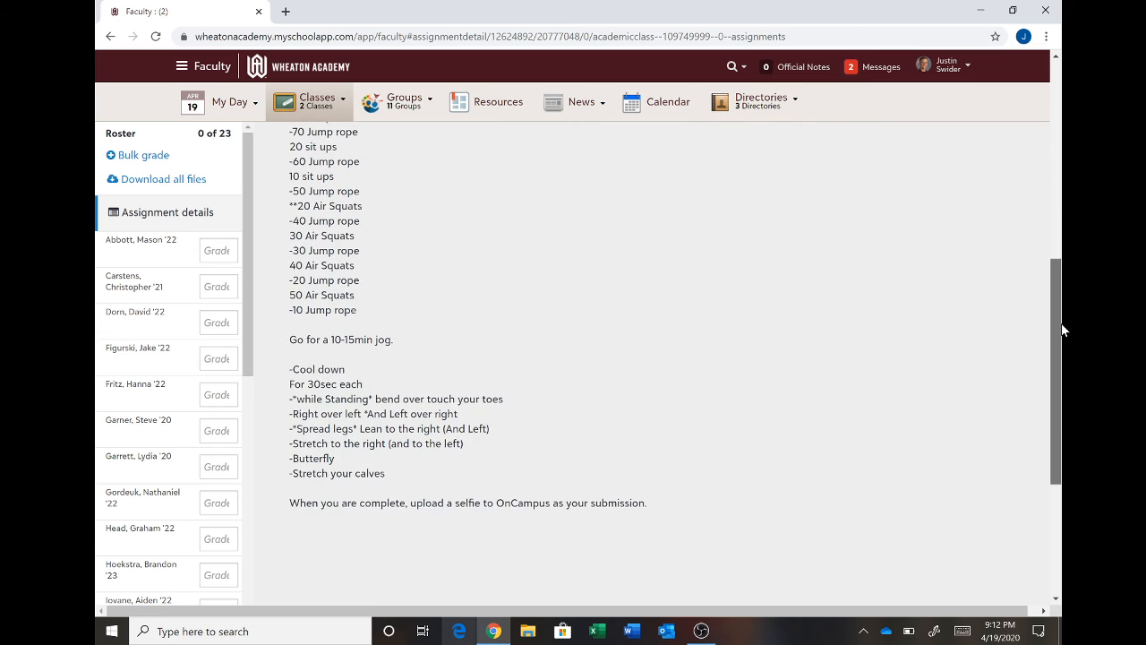
pyautogui.scroll(3)
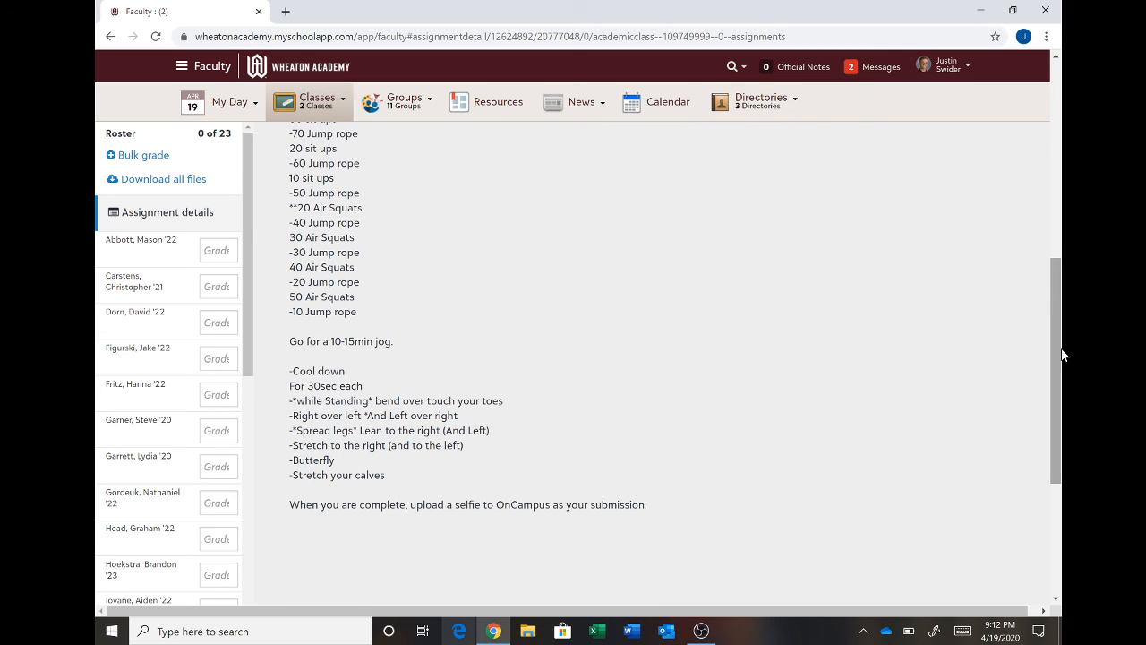
pyautogui.moveTo(702, 631)
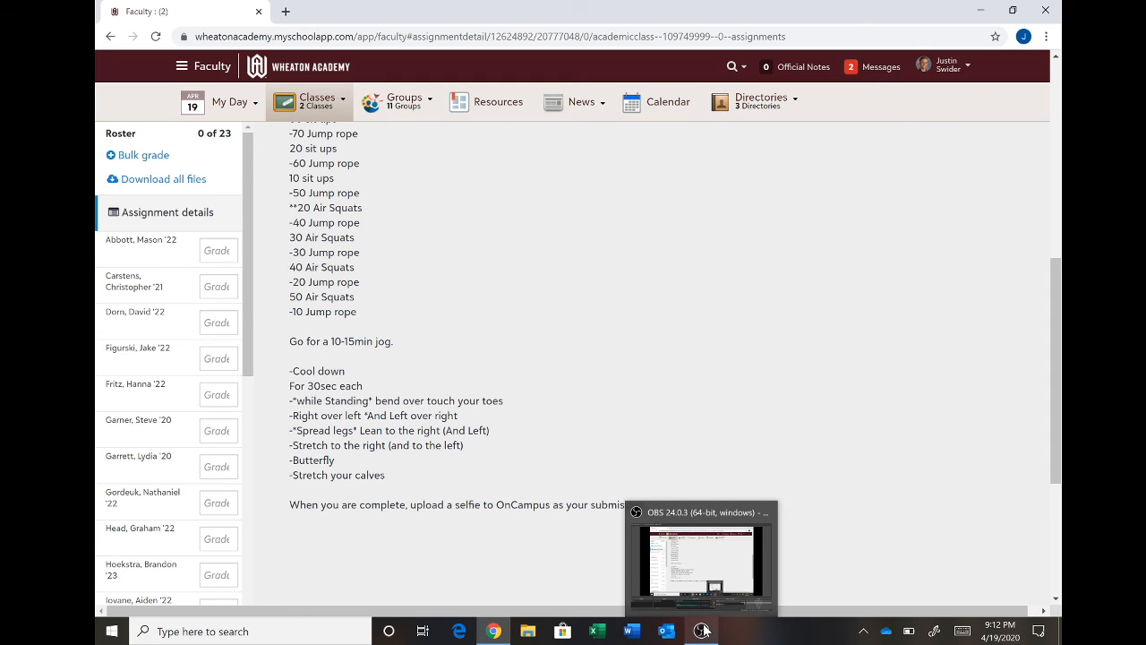